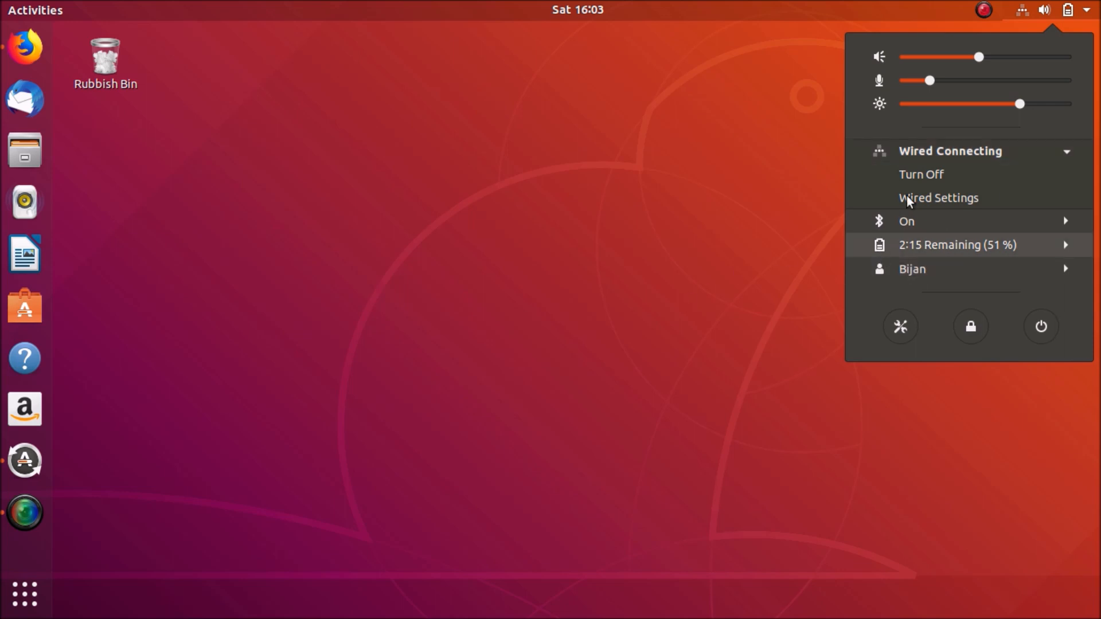
Step: Reach the Network and Sharing Center from the wired network settings via Network and Internet
click(938, 197)
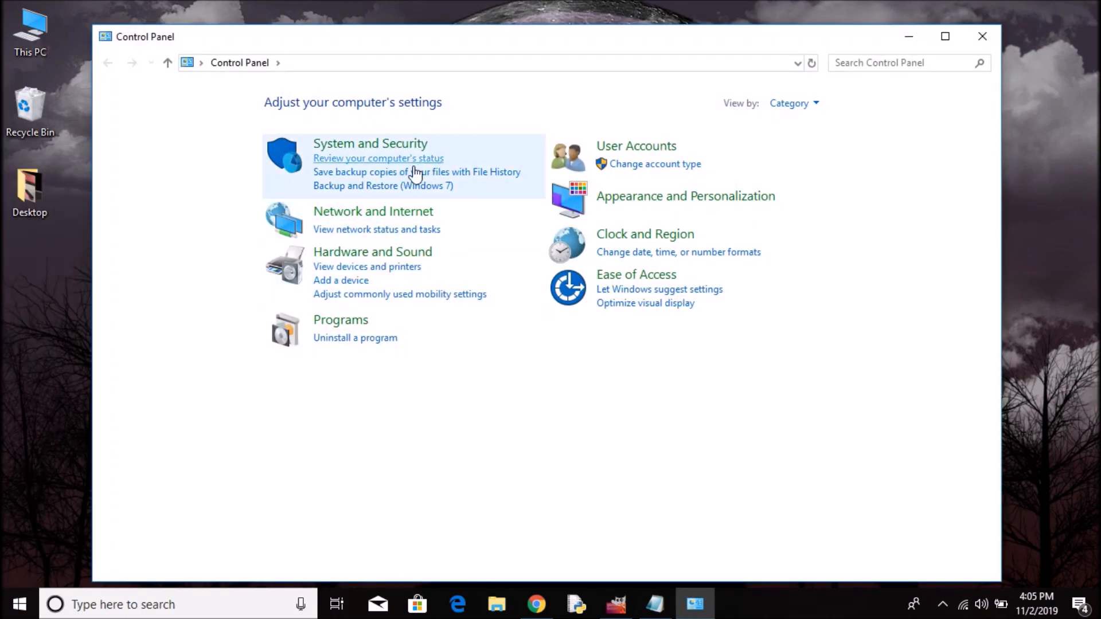
click(373, 211)
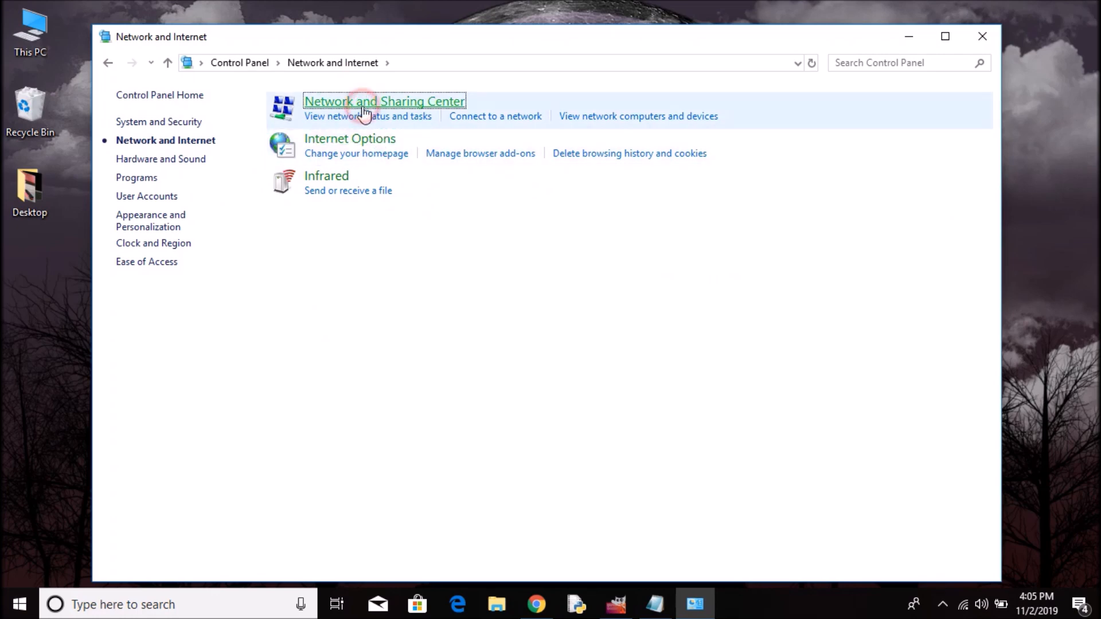
click(384, 101)
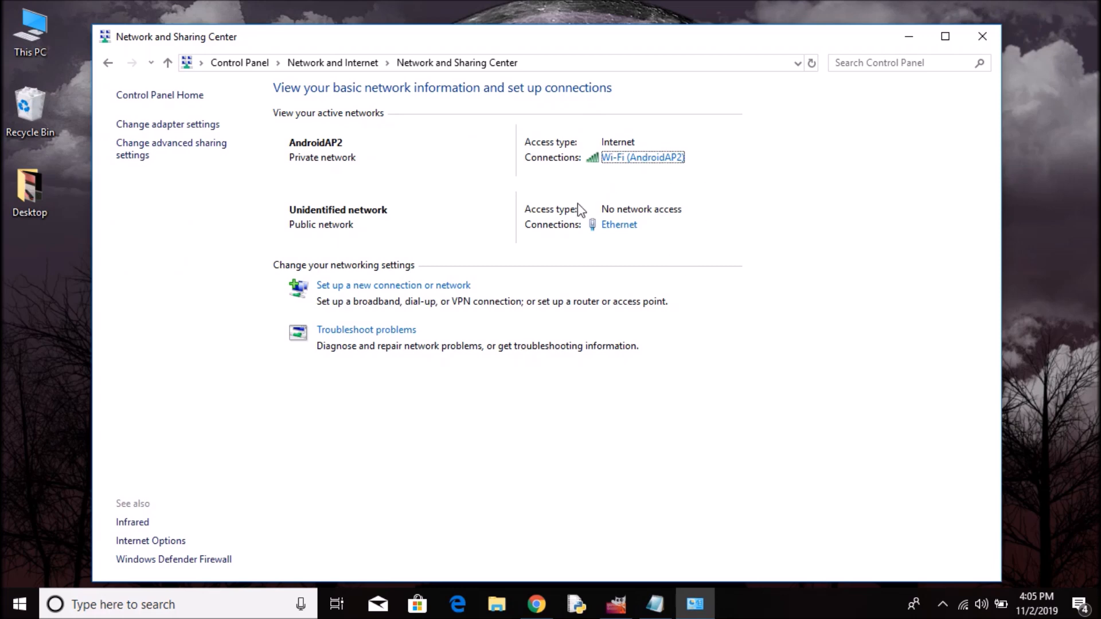
mouse_move(1000, 586)
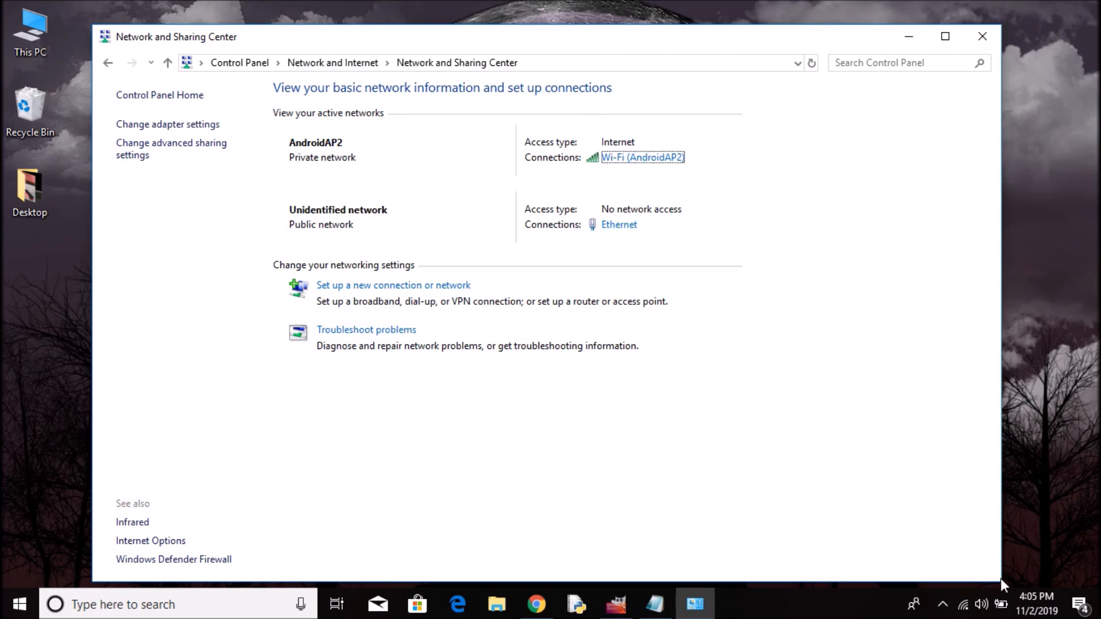
Step: Show the Network Connections window listing the Ethernet and Wi-Fi adapters
click(962, 604)
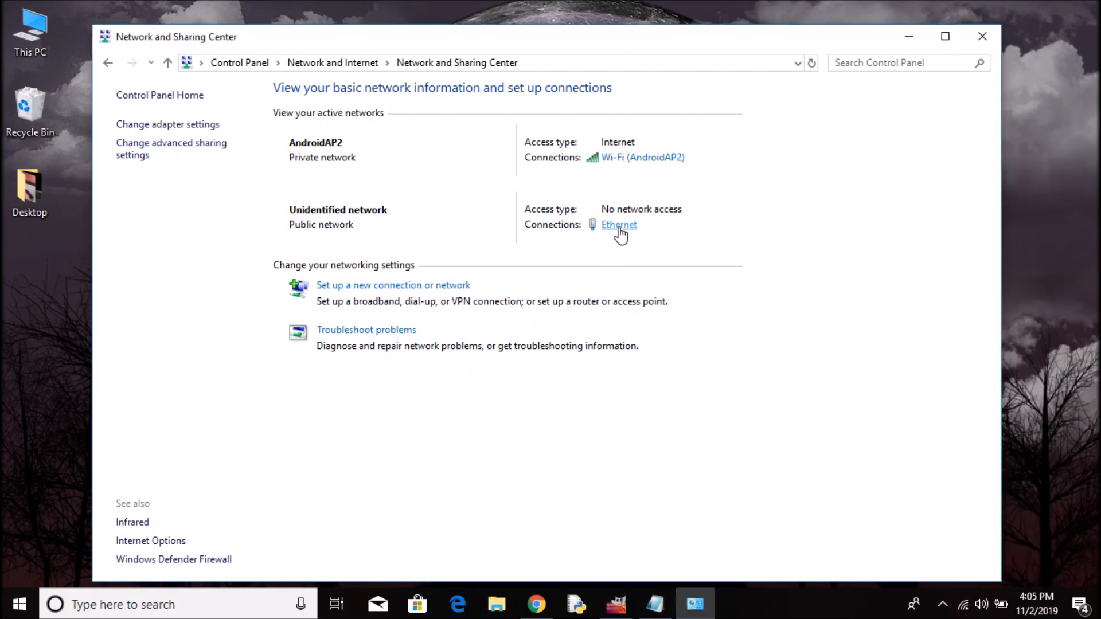
mouse_move(298, 196)
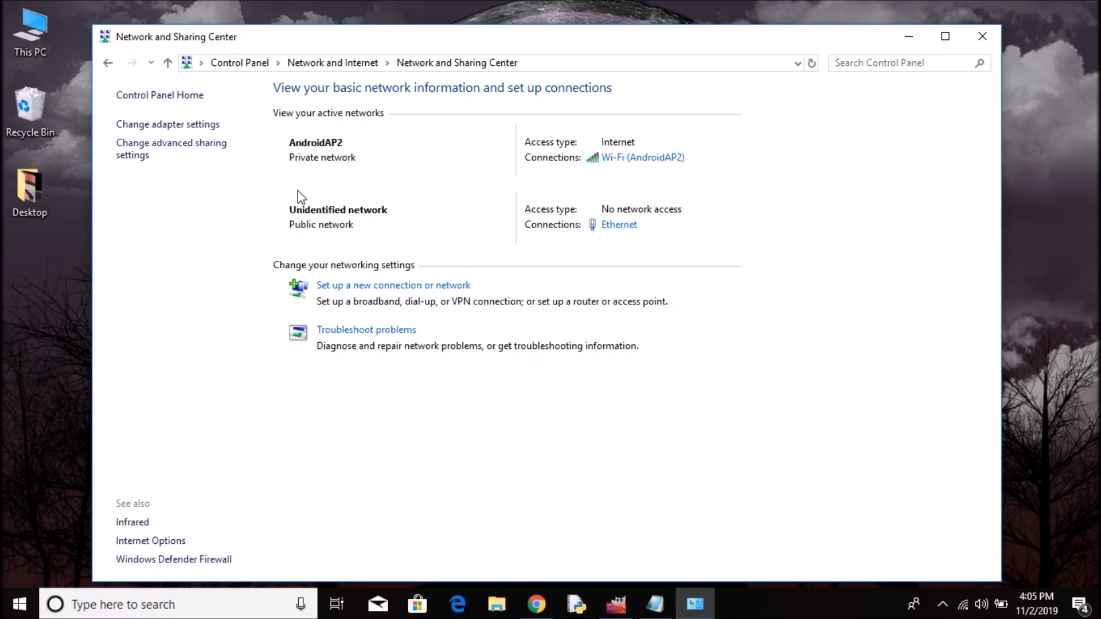
click(167, 123)
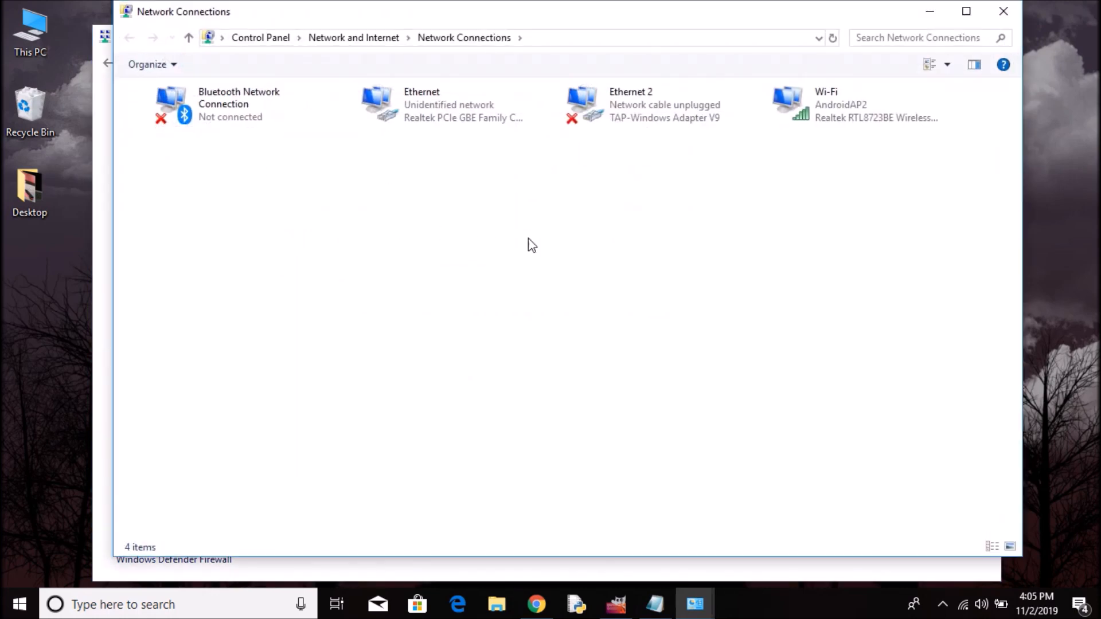
Step: Bring up the Wi-Fi connection's Properties dialog from its right-click menu
click(840, 105)
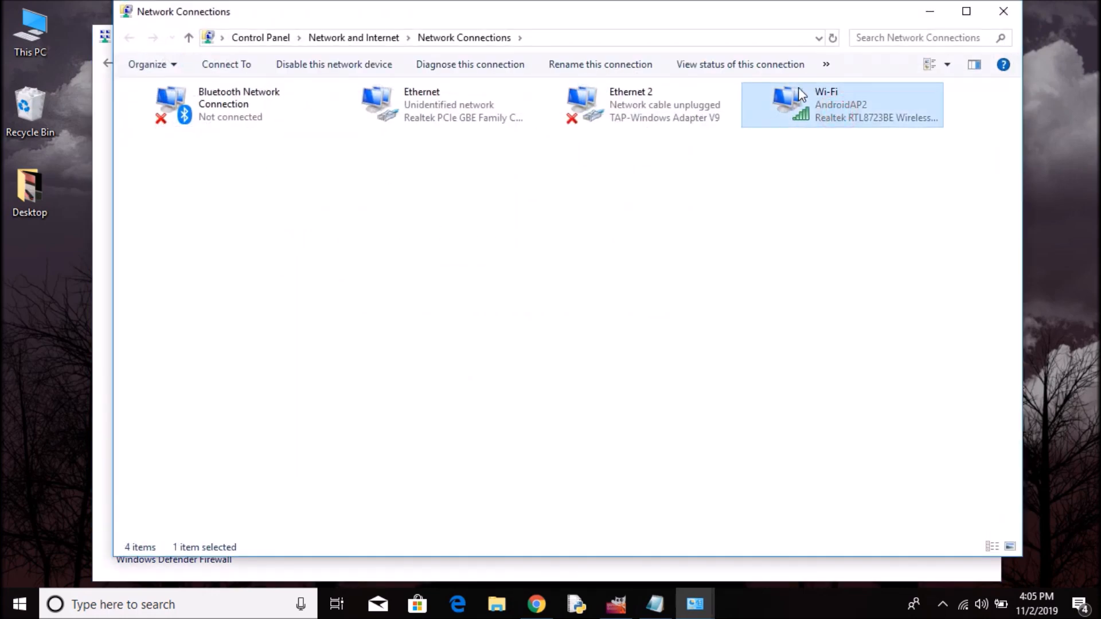
right_click(841, 104)
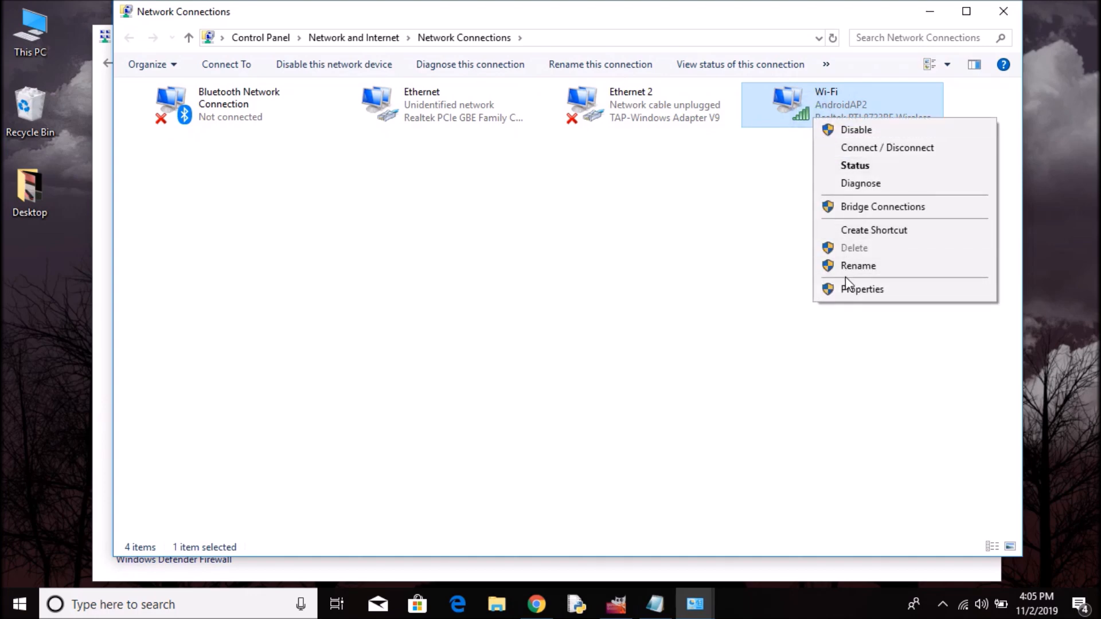
click(861, 289)
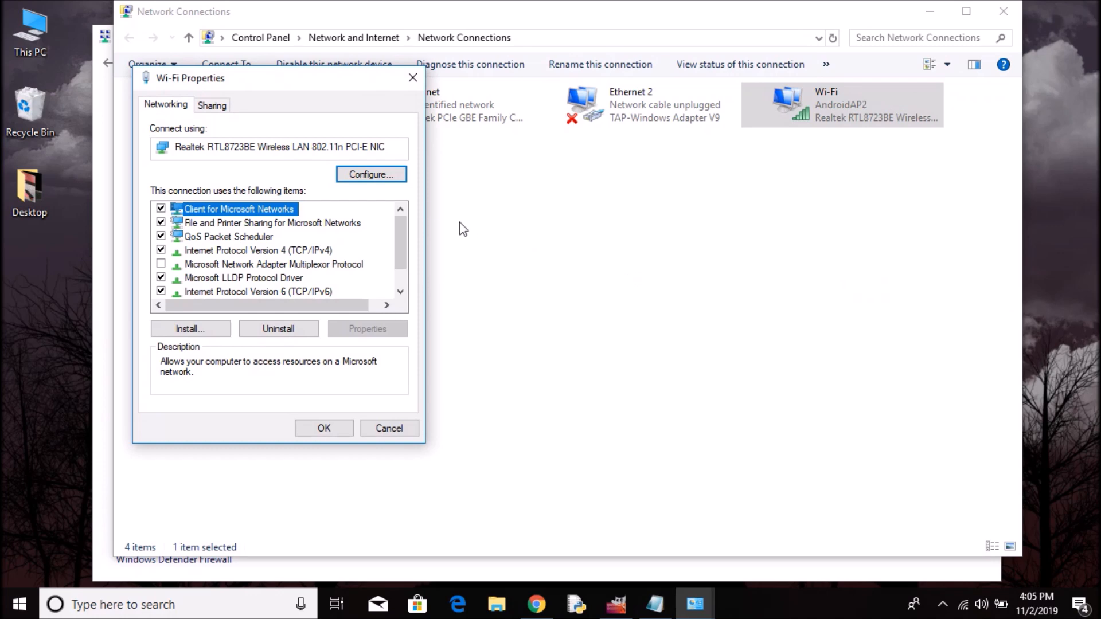
Step: On the Sharing tab allow other network users to connect through Wi-Fi and confirm the warning
click(211, 105)
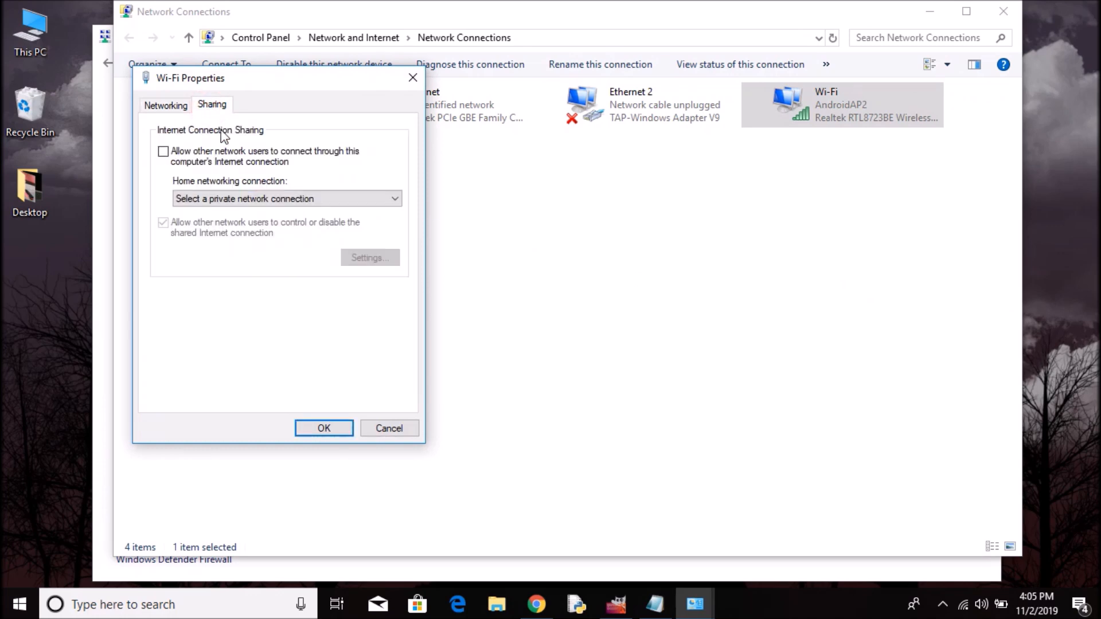
click(162, 151)
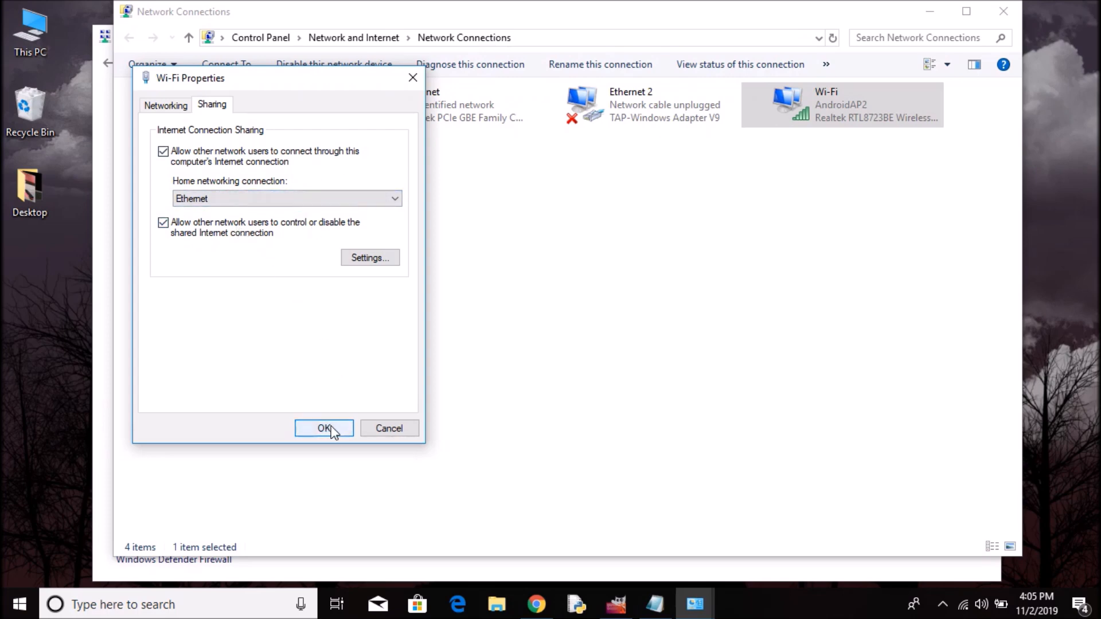
click(323, 428)
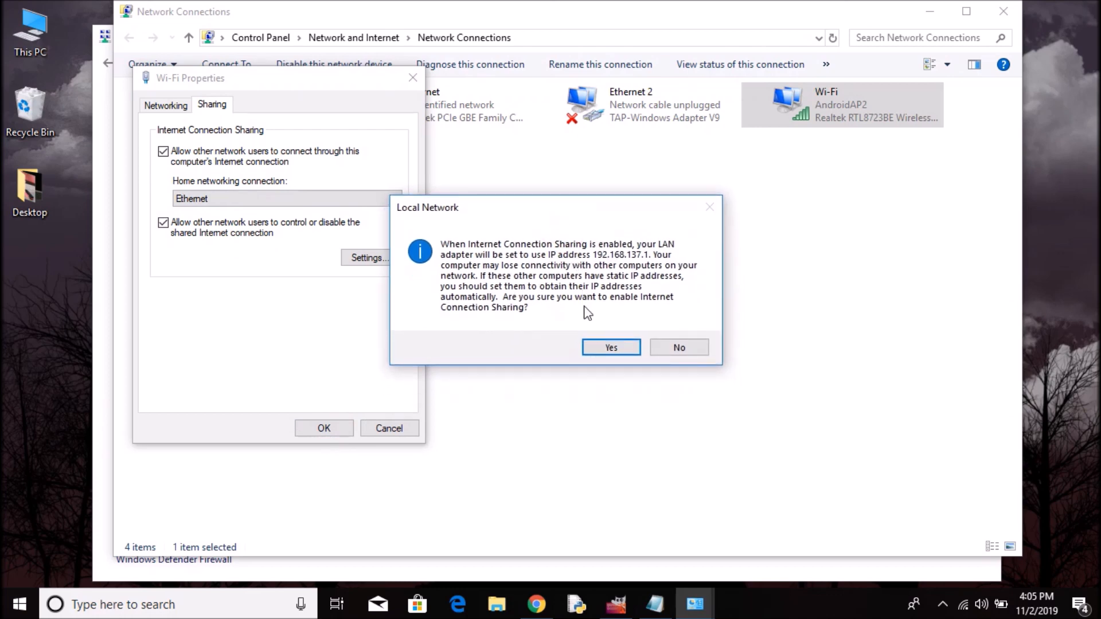
click(610, 346)
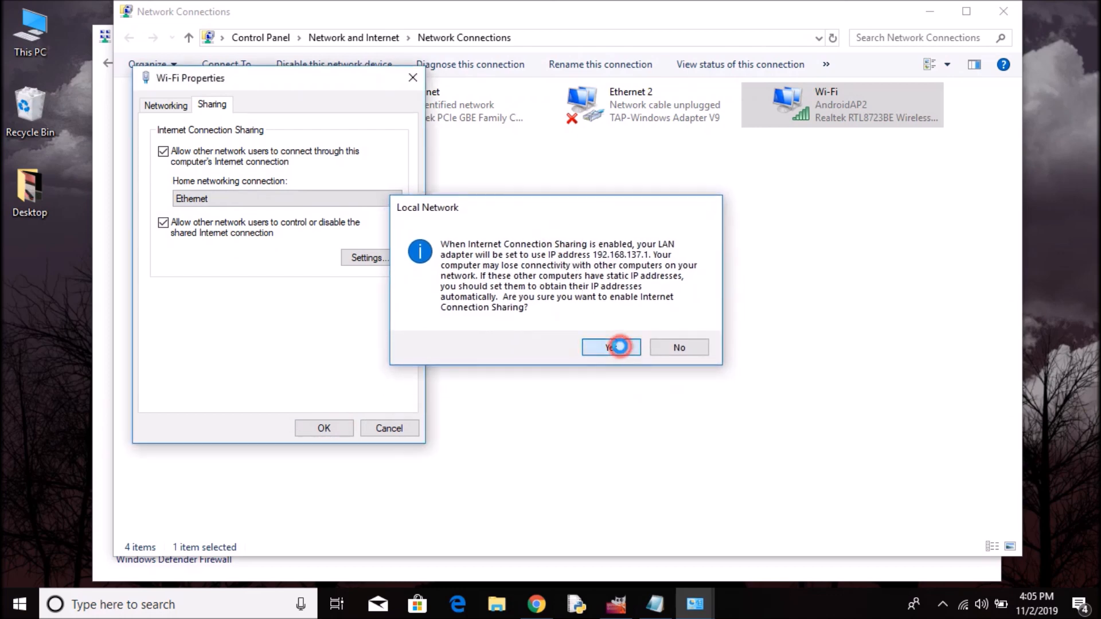
click(607, 346)
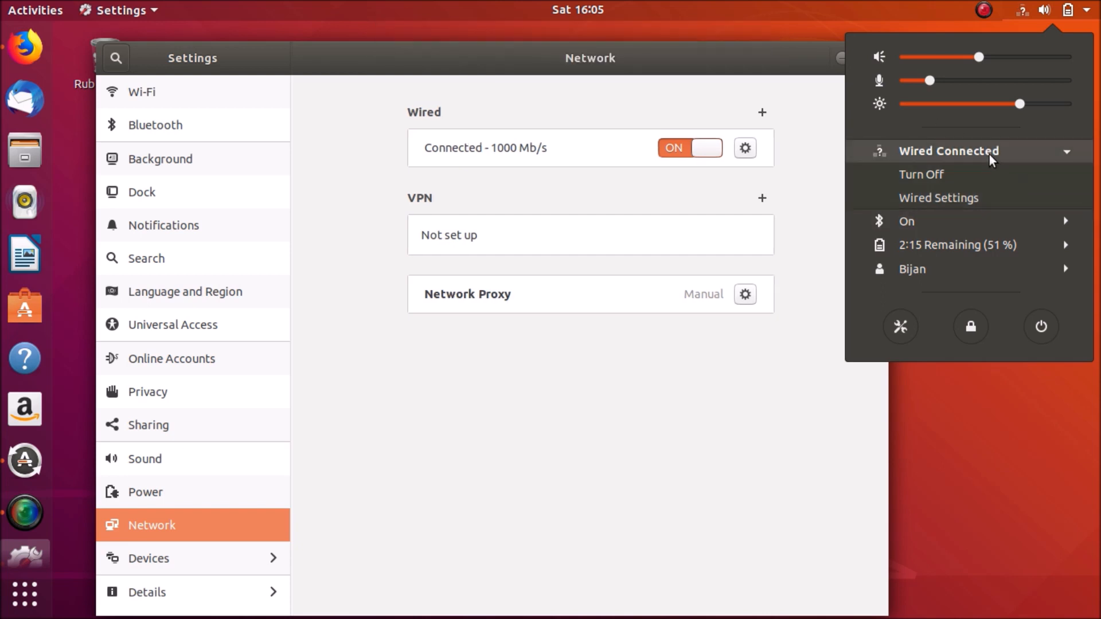
mouse_move(755, 153)
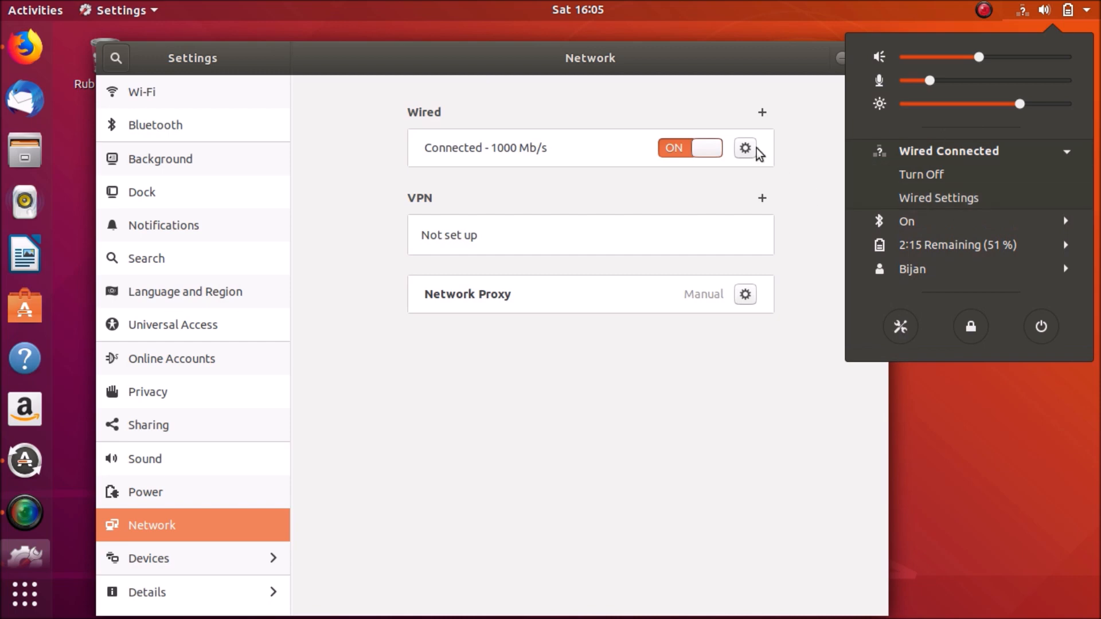
mouse_move(32, 63)
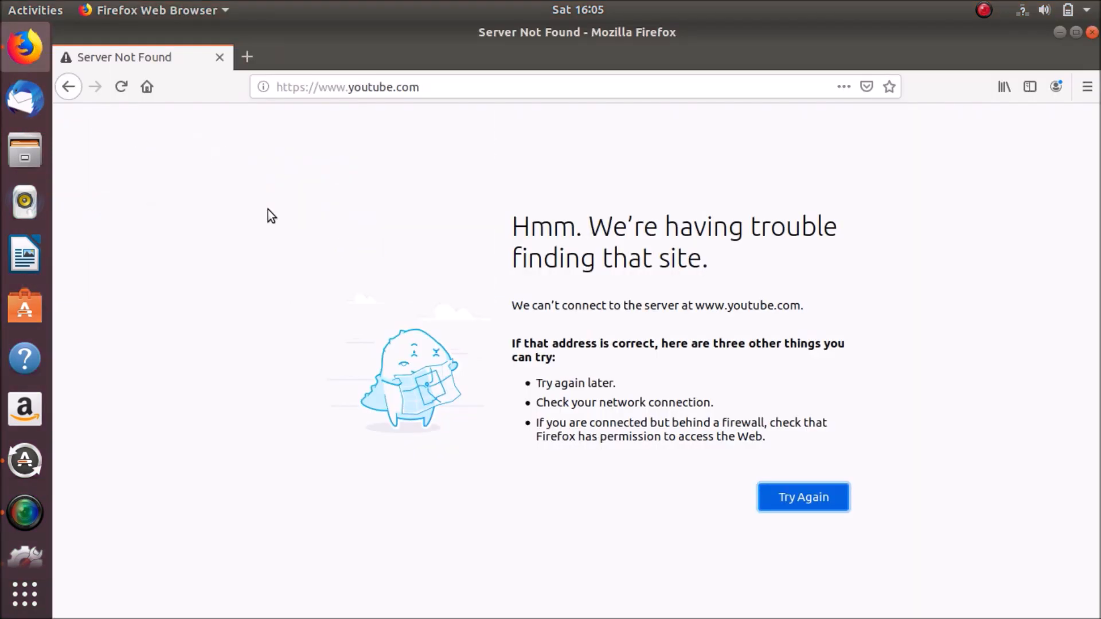
Step: Reload youtube.com so the YouTube page loads over the shared wired connection
click(383, 86)
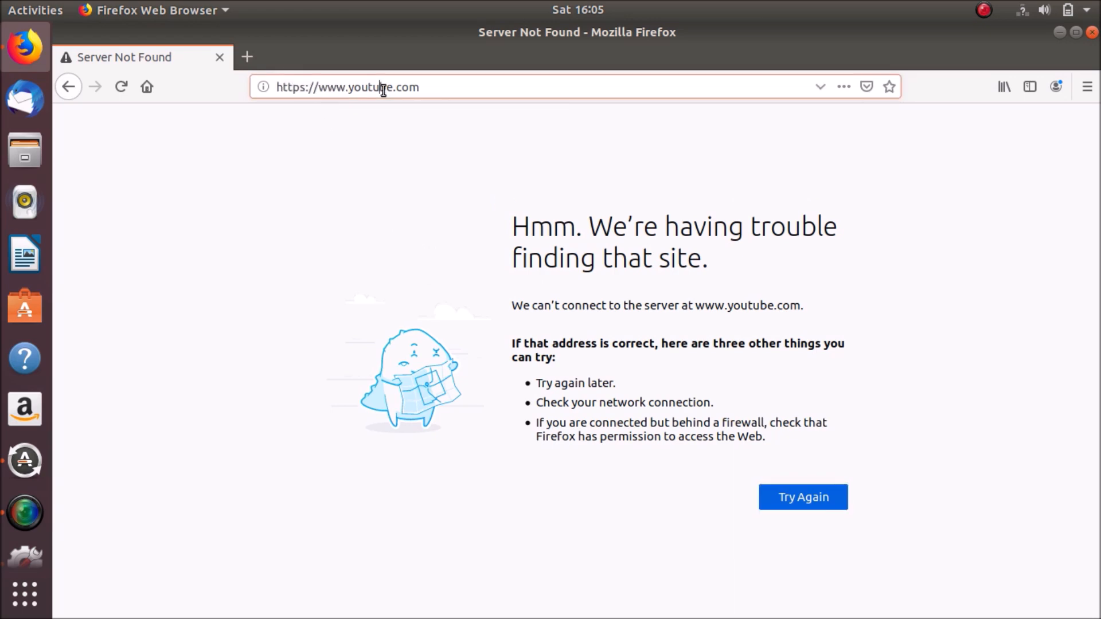
click(803, 497)
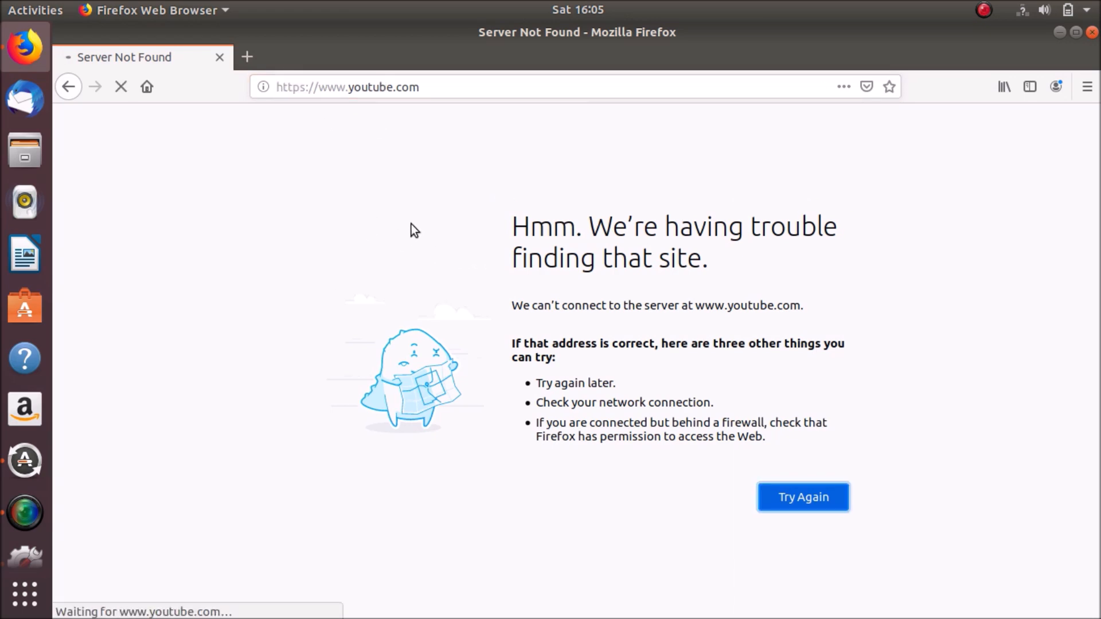
click(802, 497)
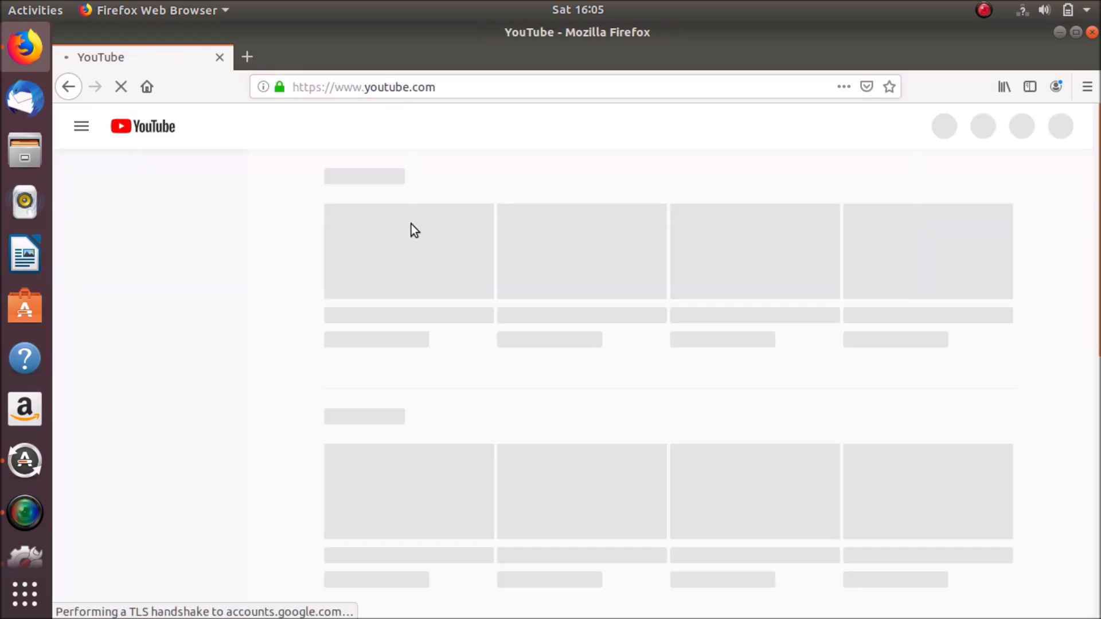
mouse_move(562, 238)
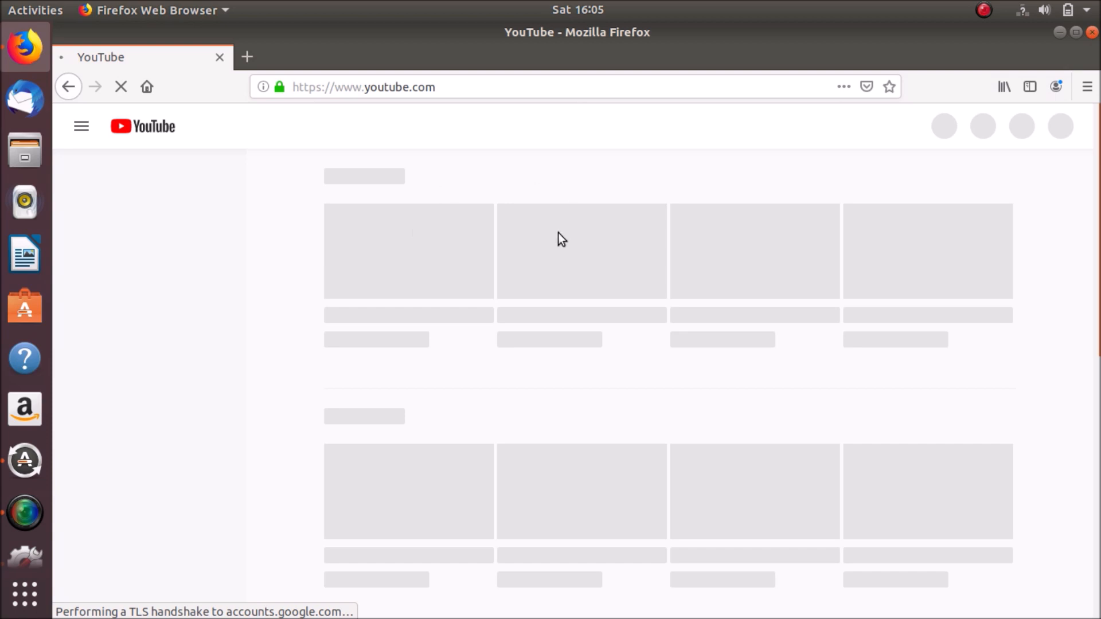